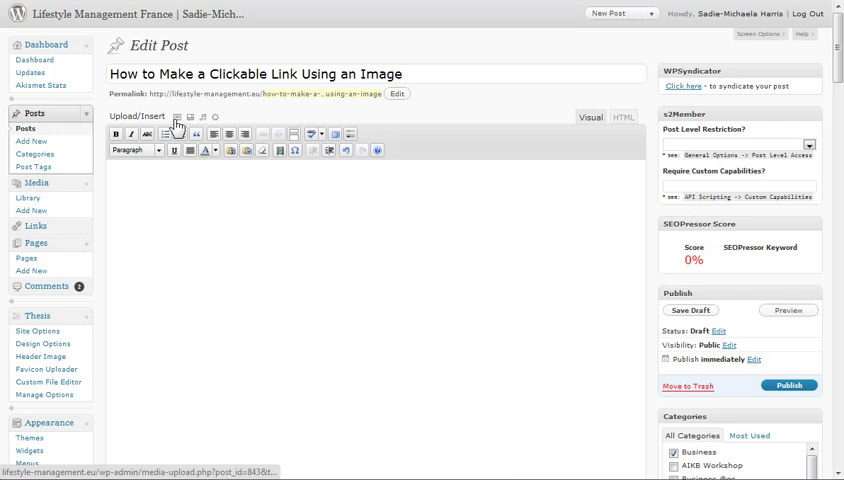
# Insert the CSLM_409_x_79 logo from the Media Library into the post, centred at full size
pyautogui.click(176, 120)
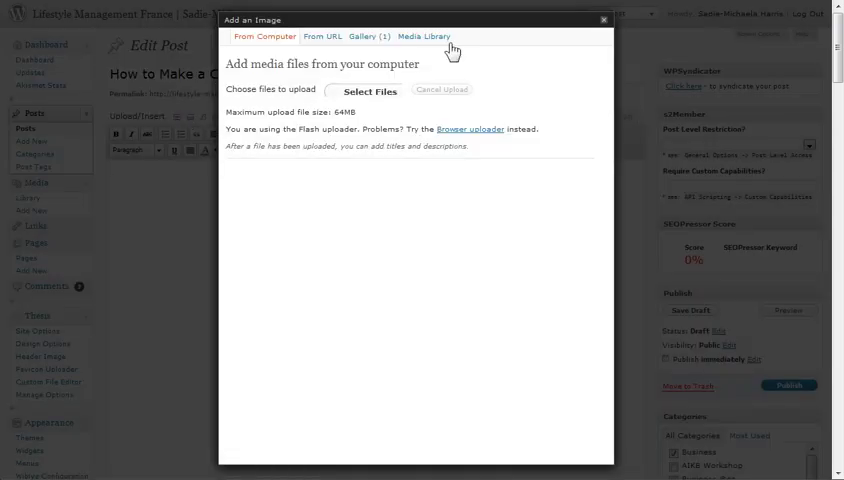
pyautogui.click(432, 36)
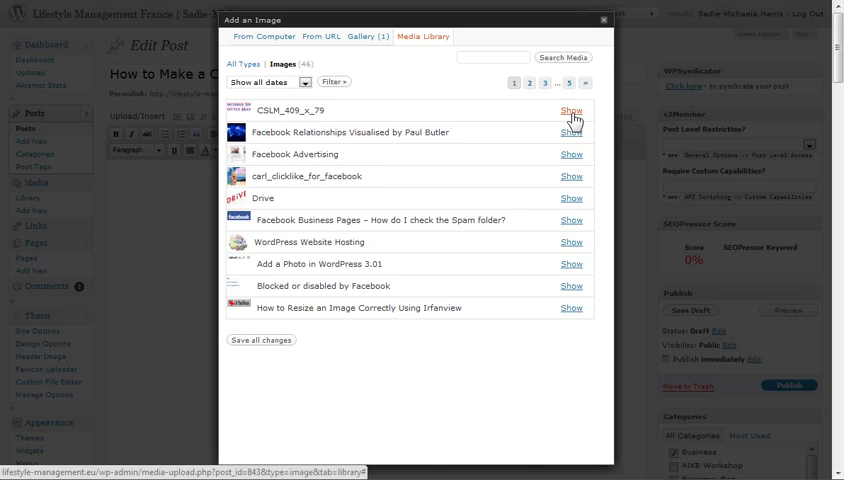
pyautogui.click(566, 110)
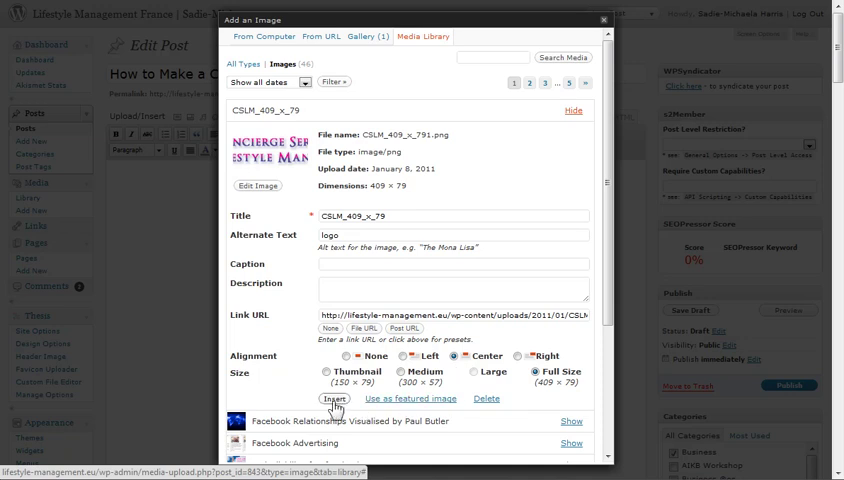
pyautogui.click(336, 400)
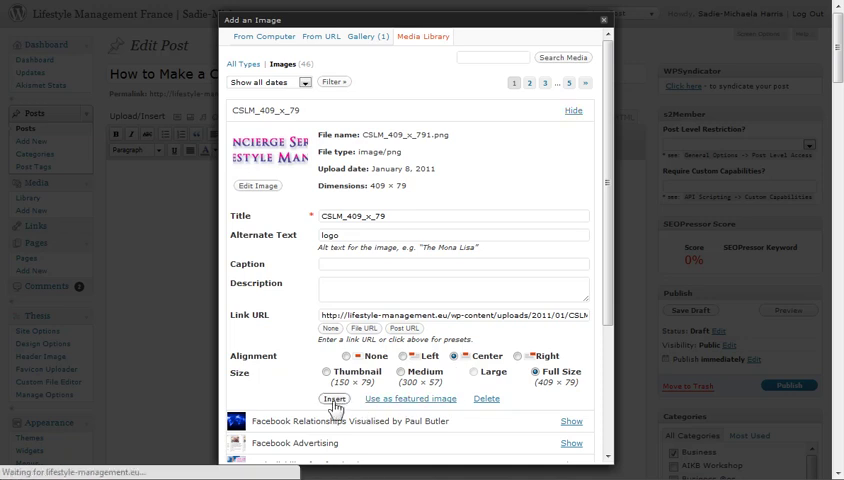
# Select the centred logo image in the visual editor so it can be linked
pyautogui.click(336, 398)
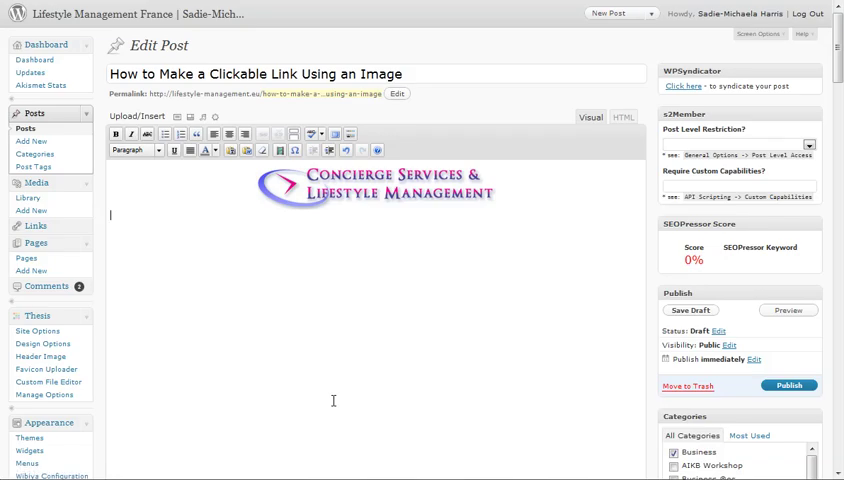
pyautogui.moveTo(336, 356)
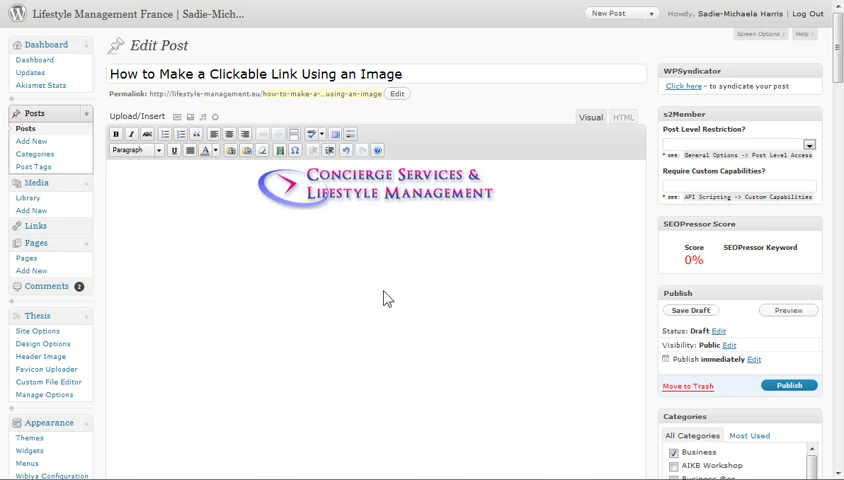
pyautogui.moveTo(260, 192)
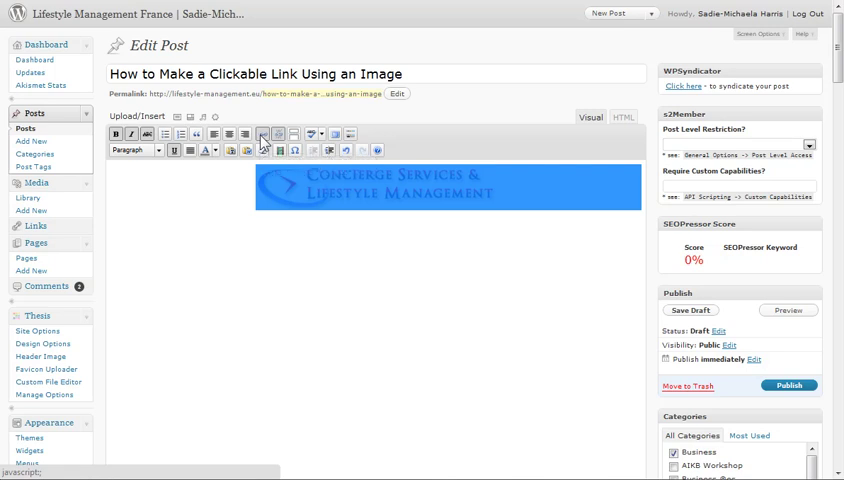
pyautogui.click(264, 134)
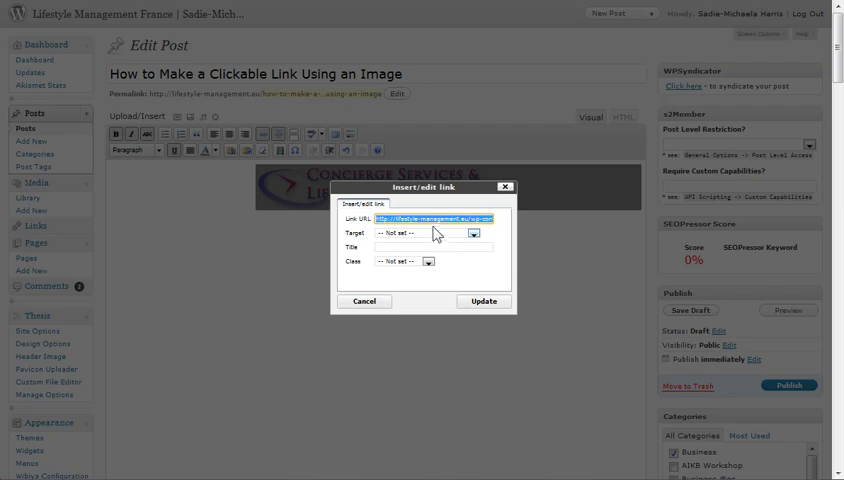
pyautogui.moveTo(514, 232)
pyautogui.write('http://www.ilocal')
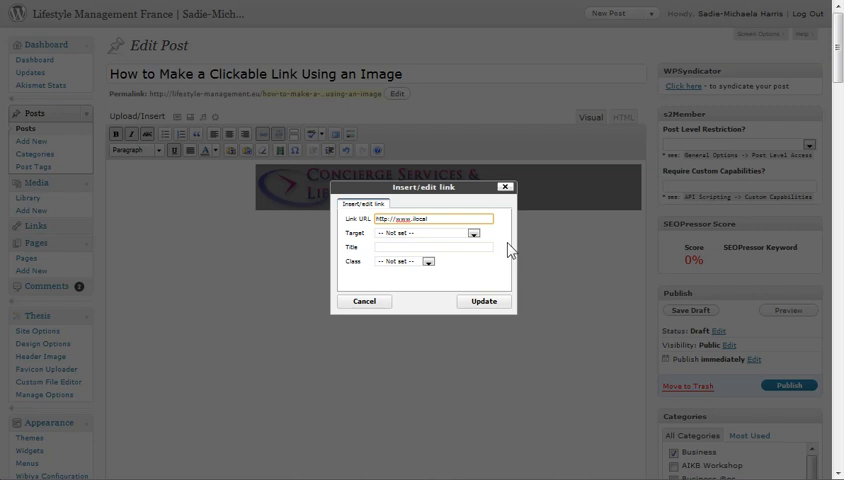
pyautogui.write('search')
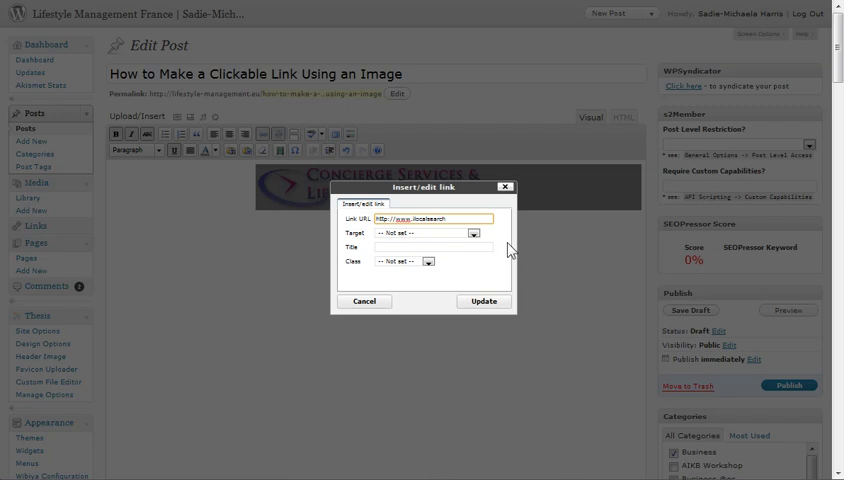
pyautogui.write('.net')
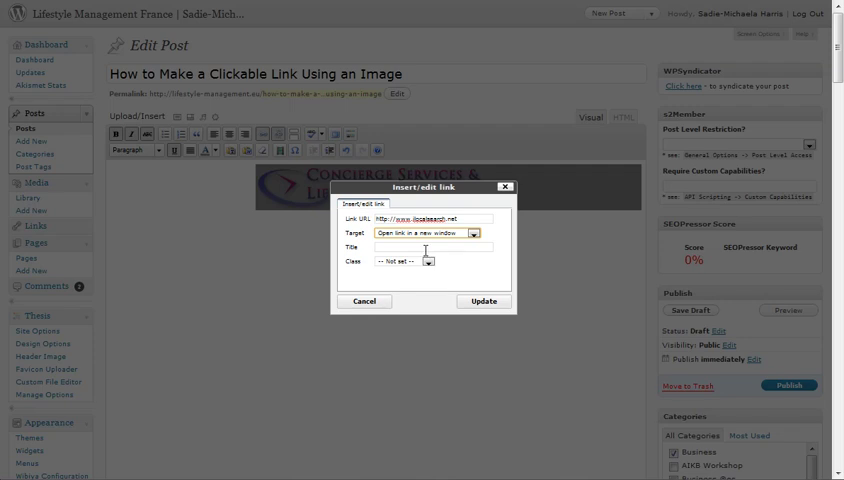
pyautogui.click(432, 246)
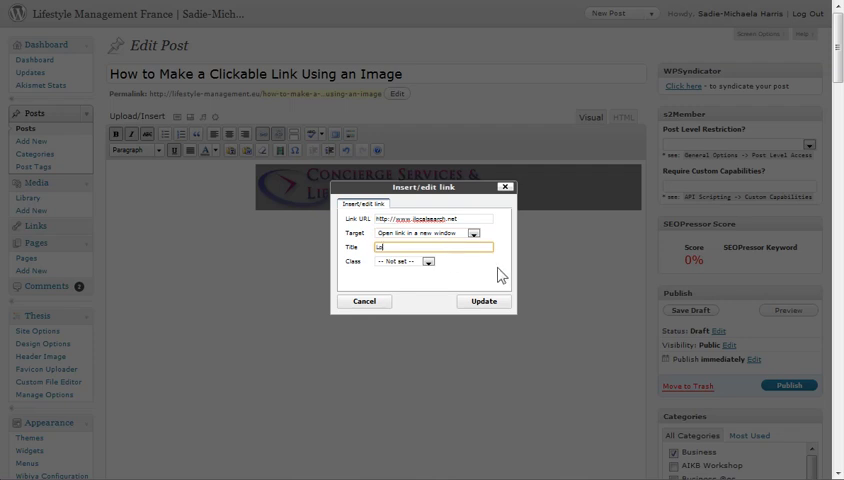
pyautogui.write('Logo')
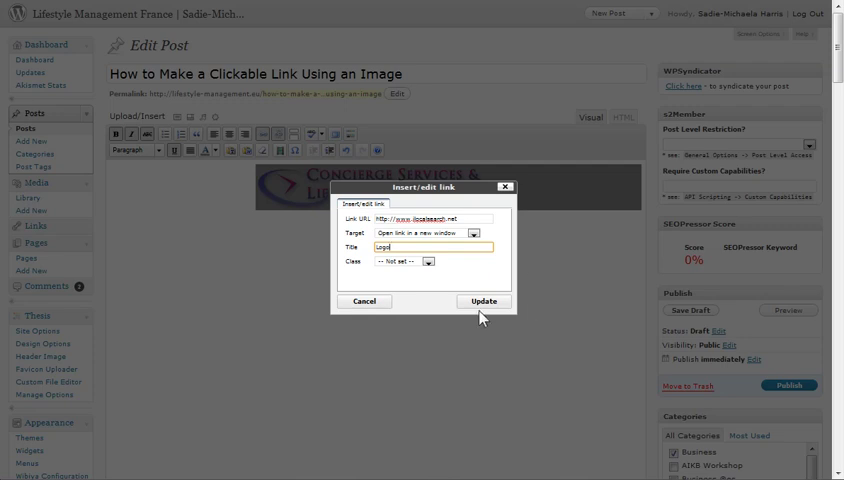
pyautogui.moveTo(478, 310)
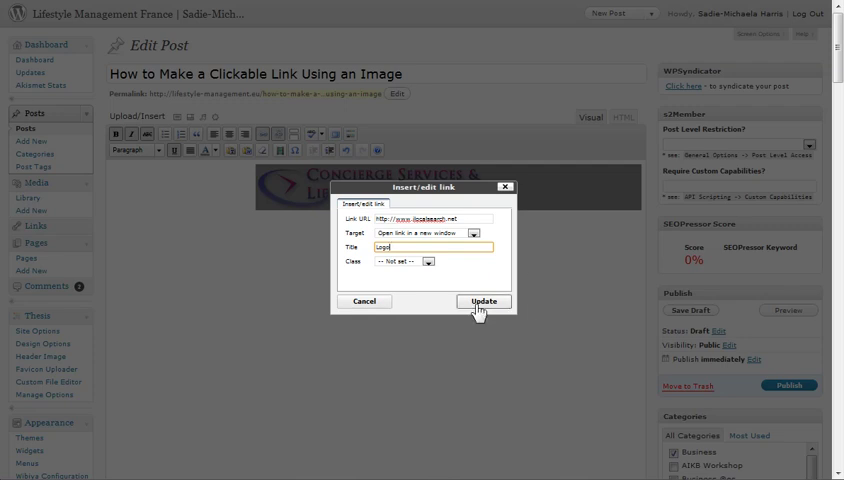
# Apply the link to the logo and publish the post
pyautogui.click(482, 300)
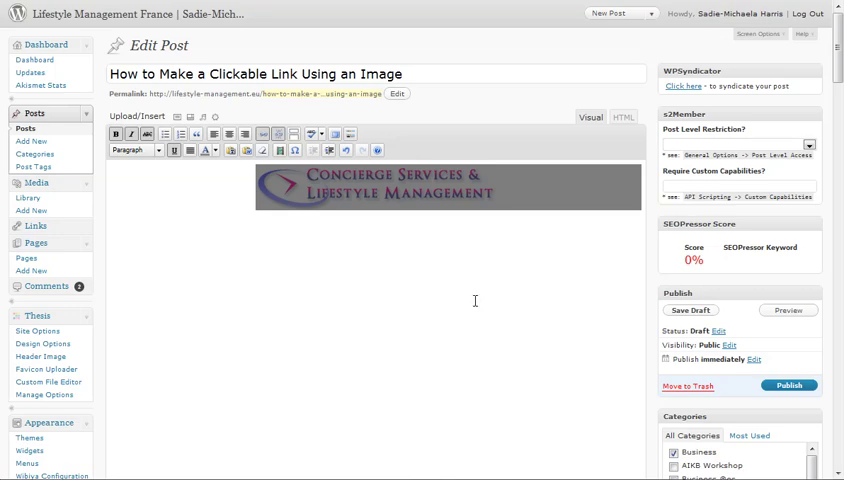
pyautogui.moveTo(824, 400)
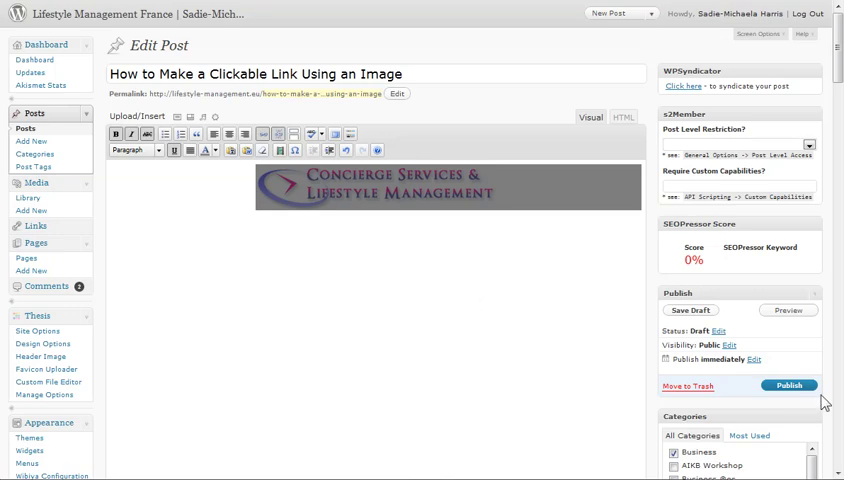
pyautogui.click(792, 386)
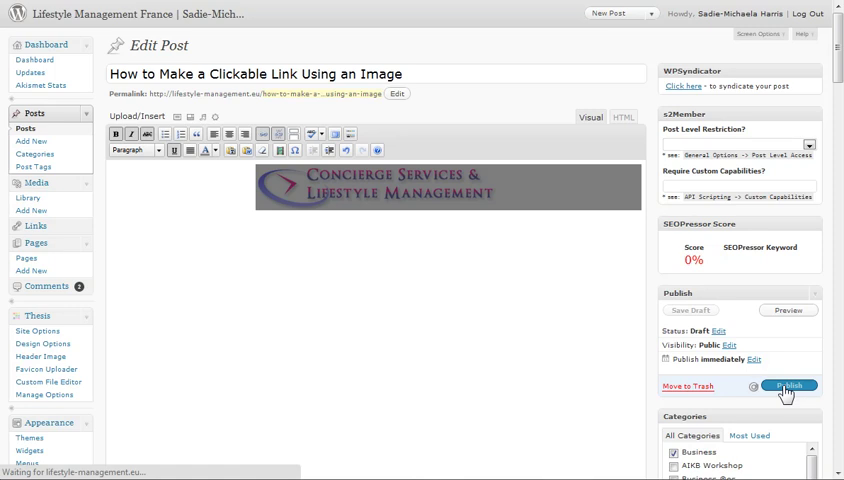
pyautogui.click(792, 380)
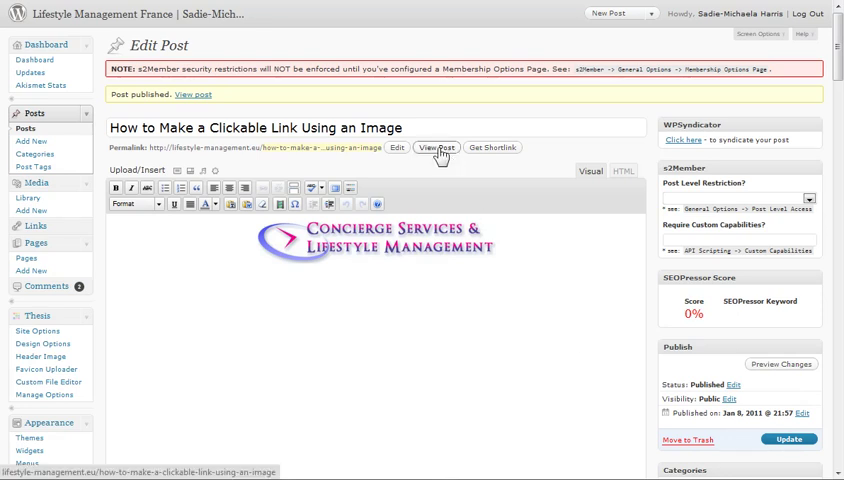
# View the published post on the live site with the centred linked logo
pyautogui.click(434, 148)
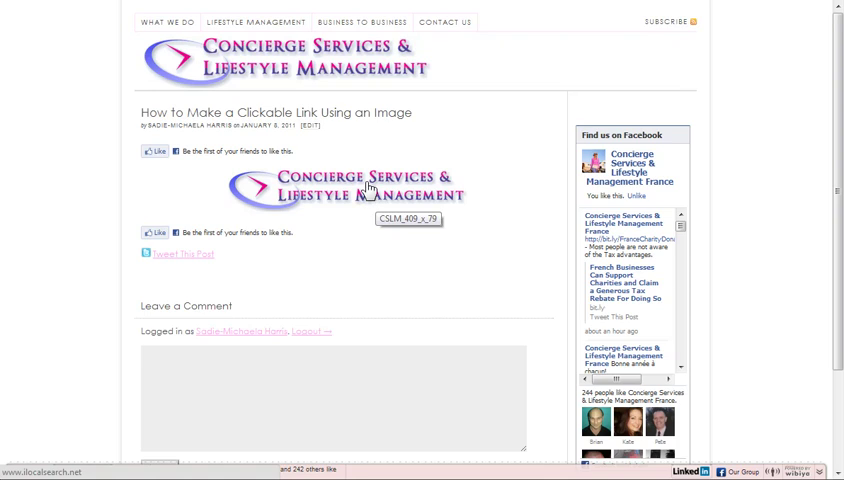
pyautogui.moveTo(368, 188)
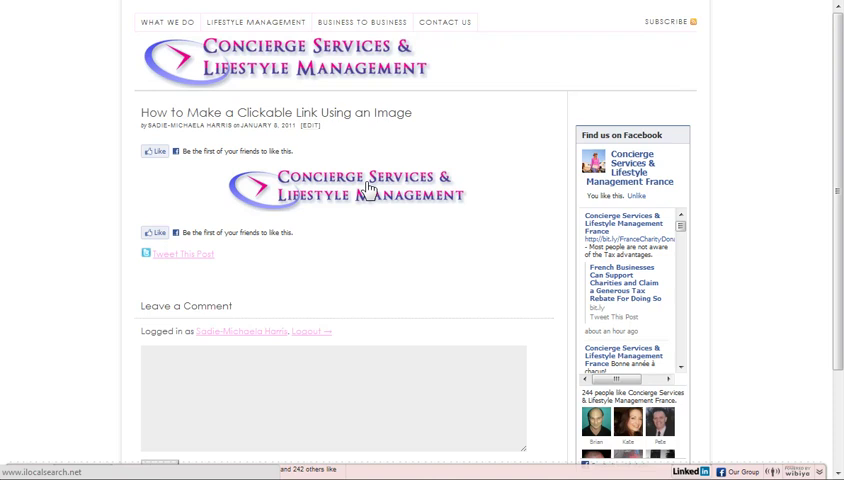
# Follow the logo's link in the live post to reach the iLocal Search home page
pyautogui.click(366, 188)
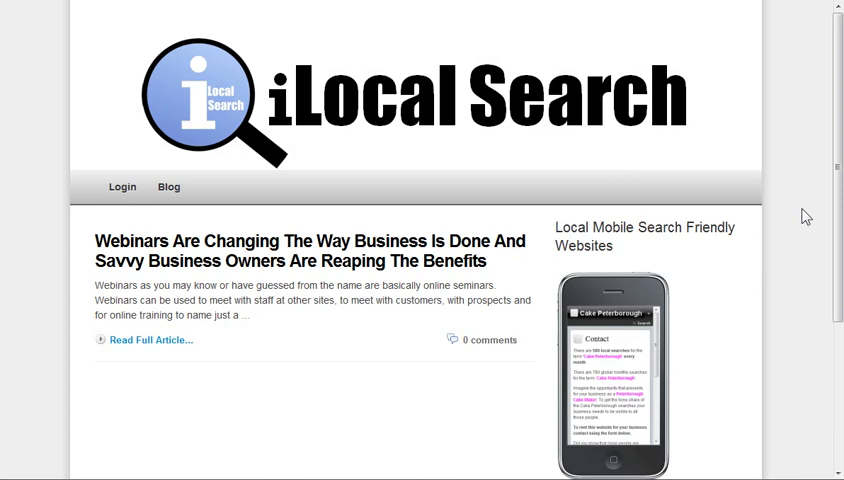
pyautogui.moveTo(816, 86)
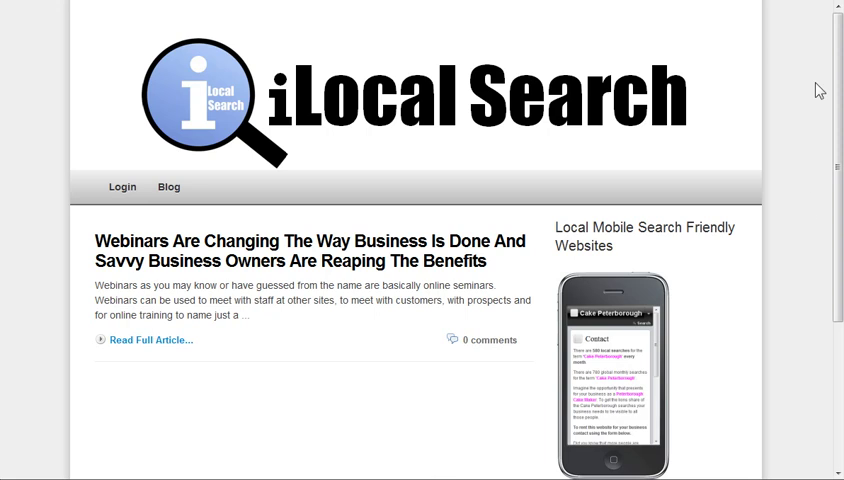